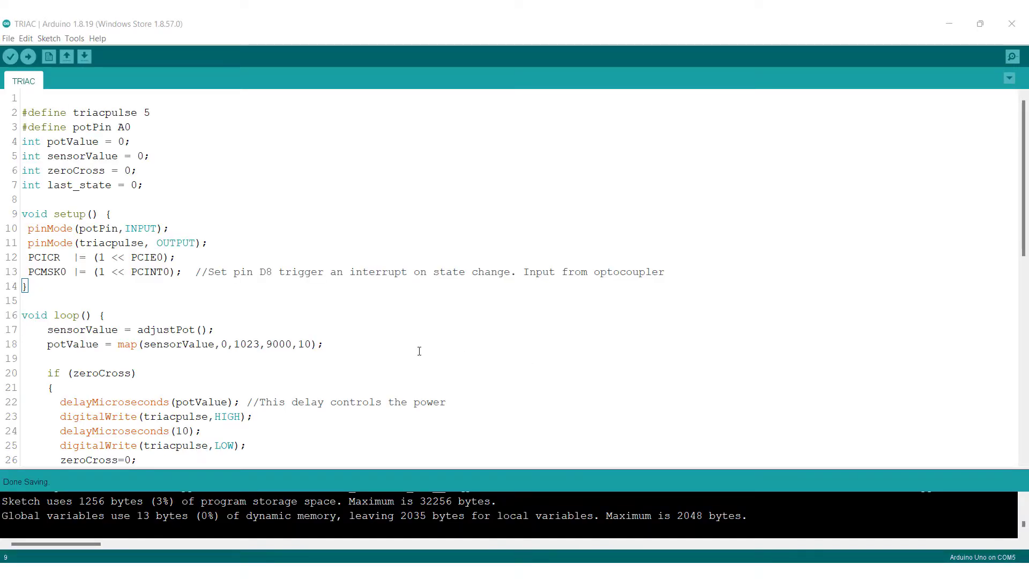
- Compile and upload the TRIAC dimmer sketch to the Arduino Uno board
scroll("down", 3)
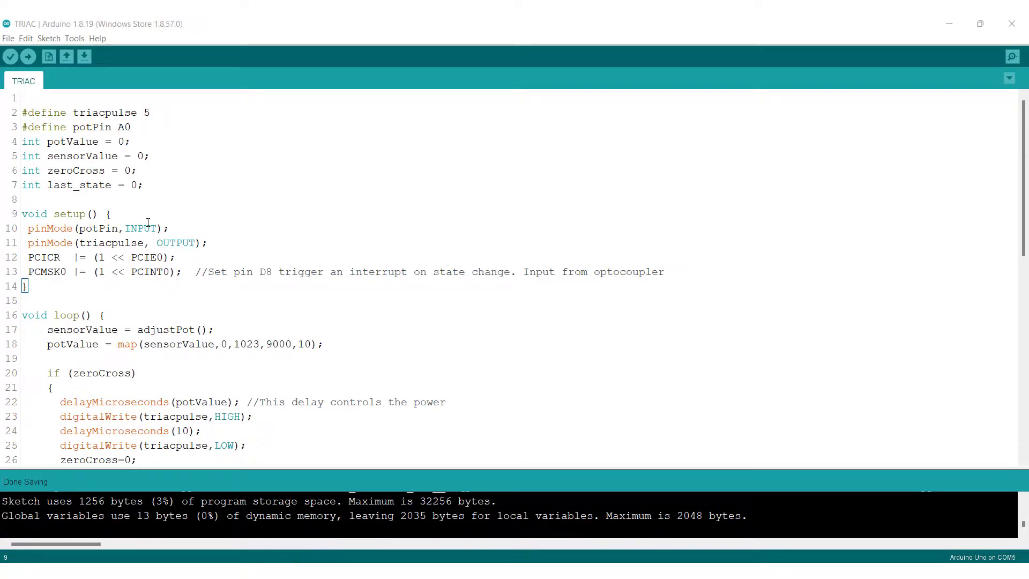
left_click(28, 57)
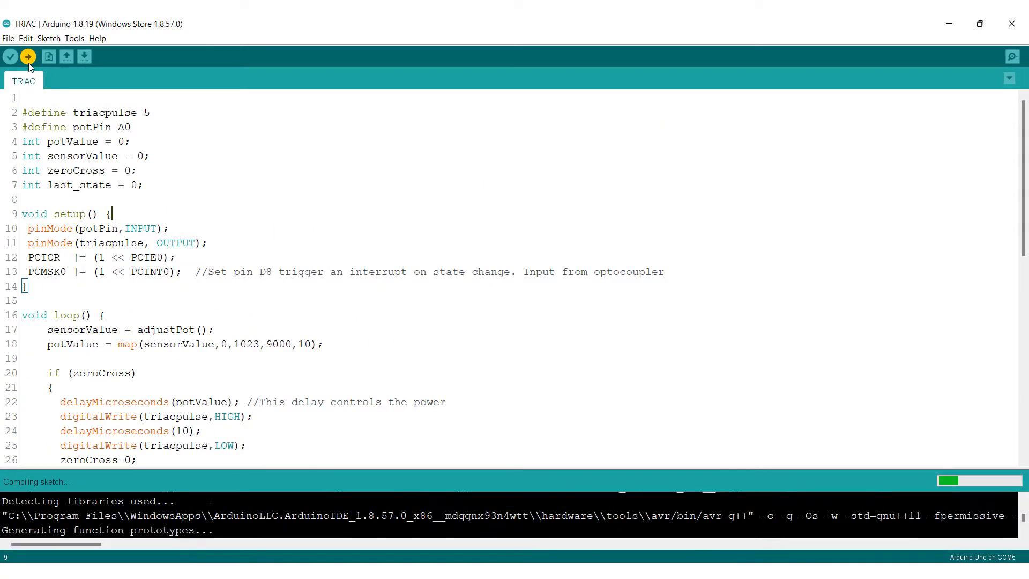